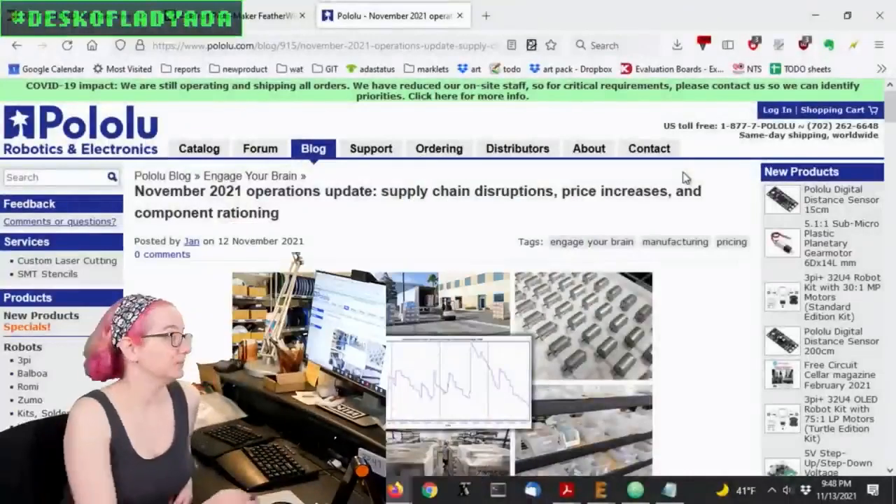
Step: Bring up the Adafruit Prop-Maker FeatherWing product page and review its out-of-stock listings
{"action": "scroll", "scroll_direction": "down", "scroll_amount": 3}
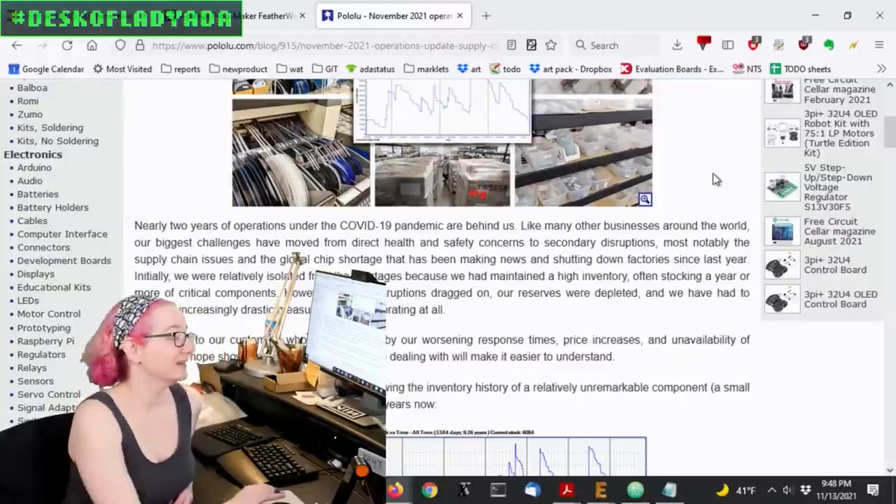
{"action": "scroll", "scroll_direction": "down", "scroll_amount": 3}
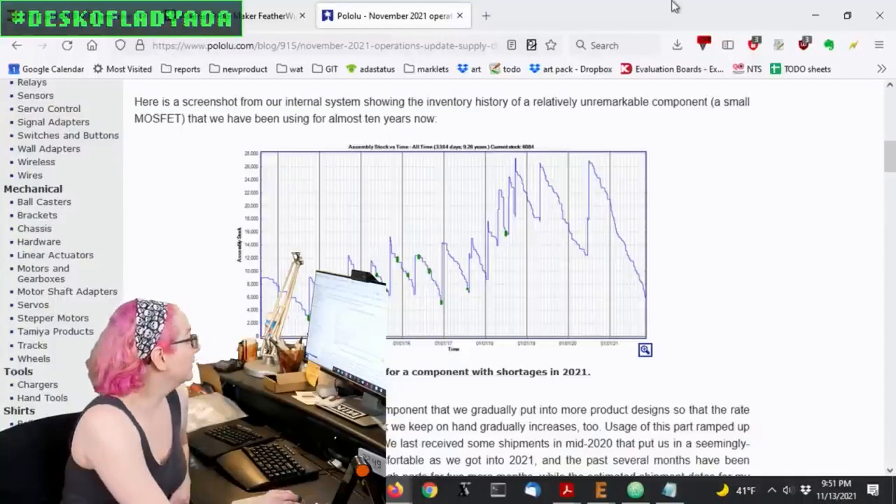
{"action": "left_click", "coordinate": [263, 16]}
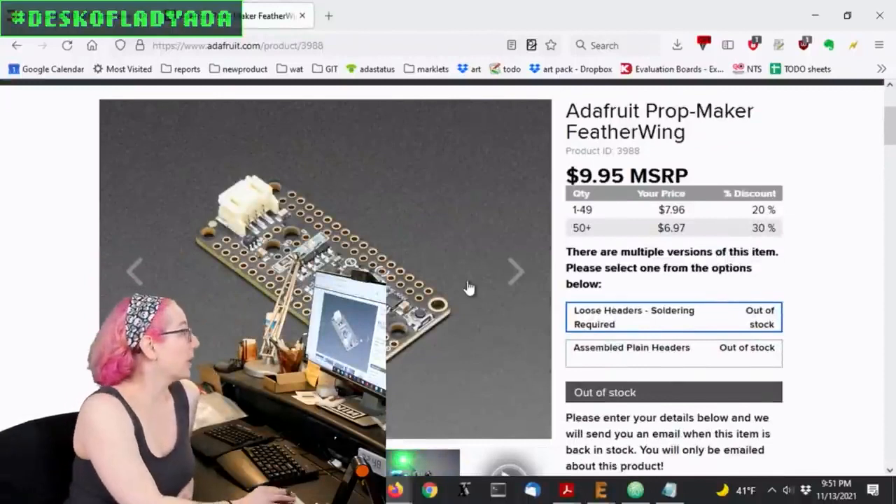
{"action": "mouse_move", "coordinate": [702, 257]}
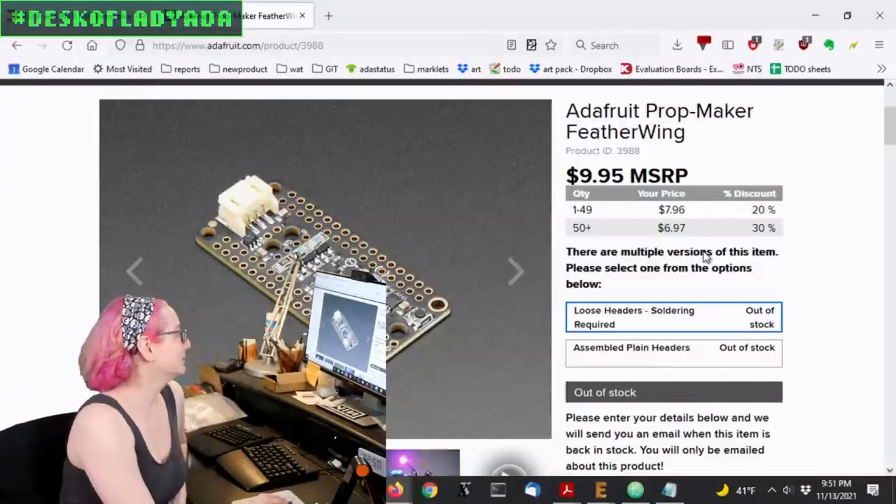
{"action": "scroll", "scroll_direction": "down", "scroll_amount": 3}
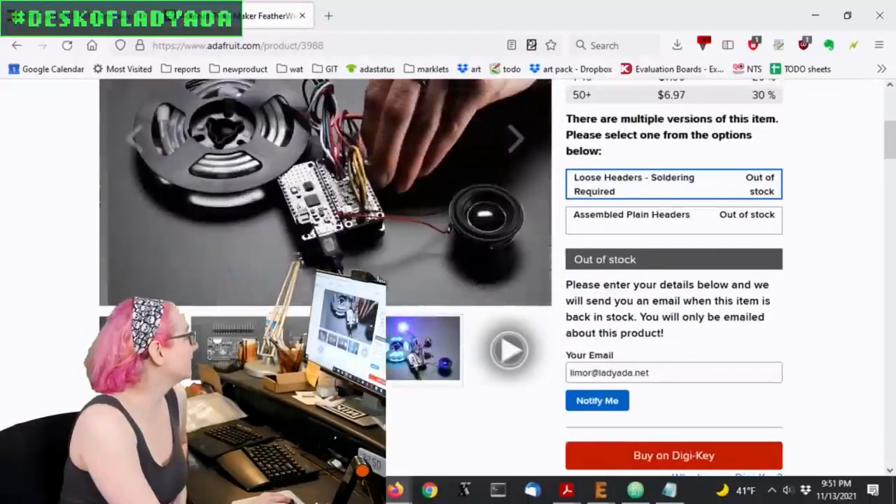
{"action": "scroll", "scroll_direction": "up", "scroll_amount": 3}
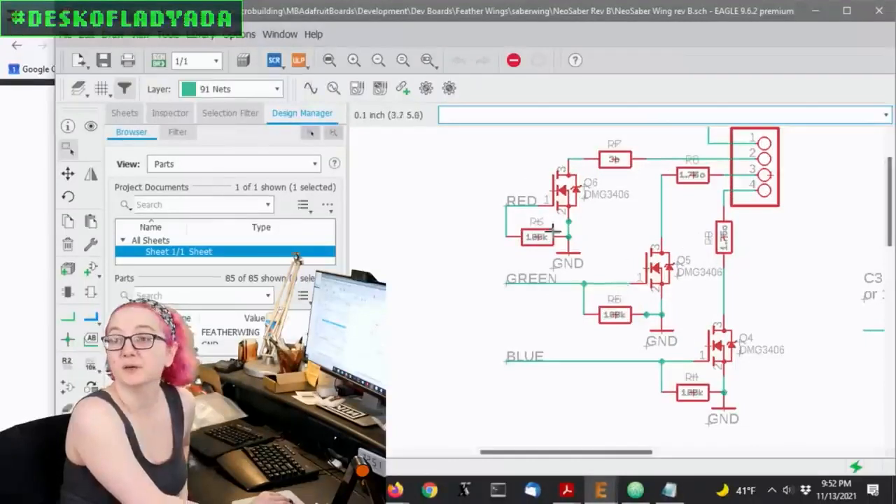
{"action": "mouse_move", "coordinate": [731, 222]}
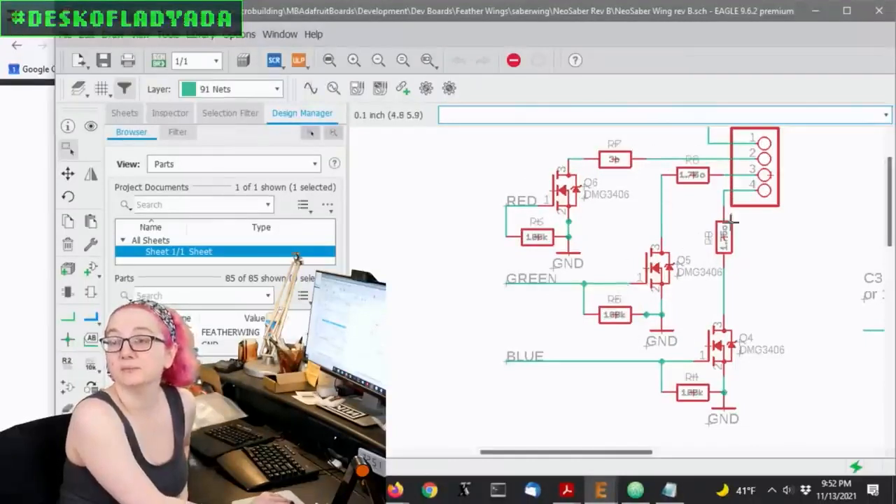
{"action": "mouse_move", "coordinate": [735, 252]}
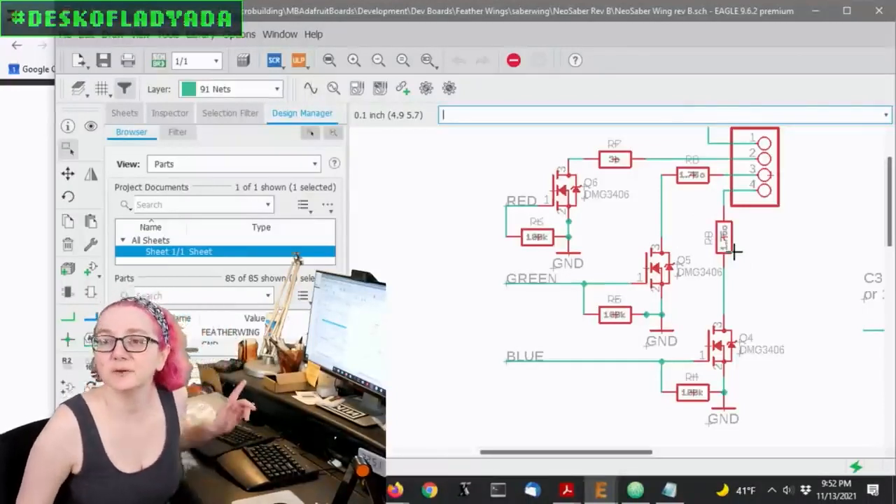
{"action": "mouse_move", "coordinate": [426, 425]}
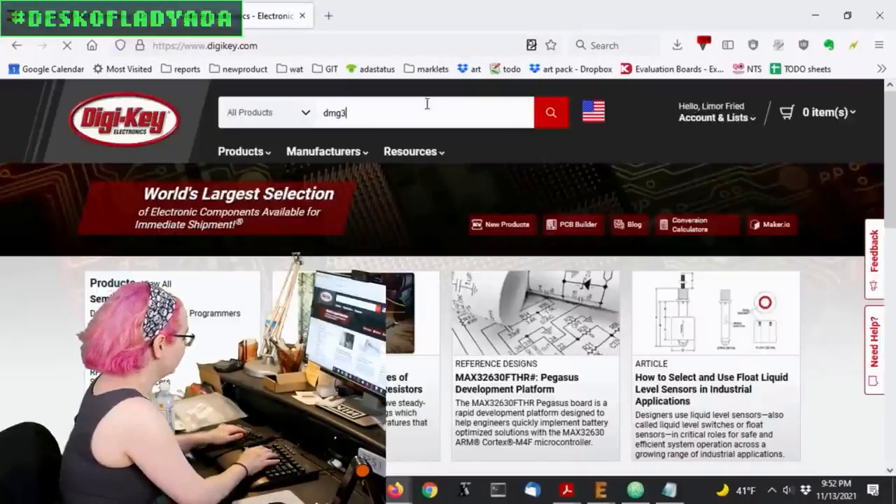
Step: Search Digi-Key for dmg3406 and choose DMG3406L-7 from the two zero-stock results
{"action": "type", "text": "406"}
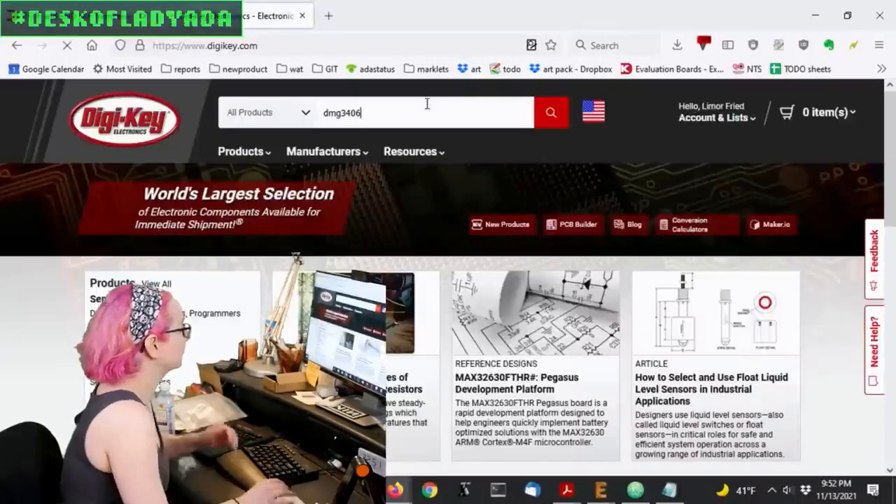
{"action": "left_click", "coordinate": [550, 112]}
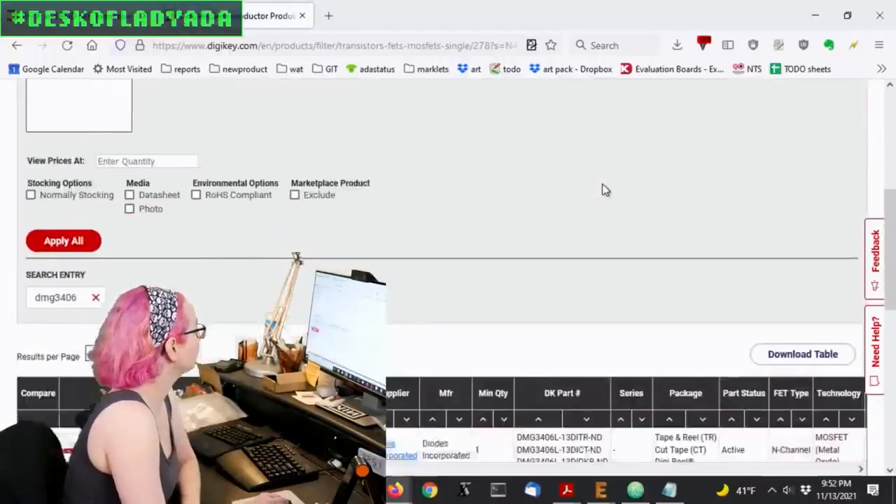
{"action": "scroll", "scroll_direction": "down", "scroll_amount": 3}
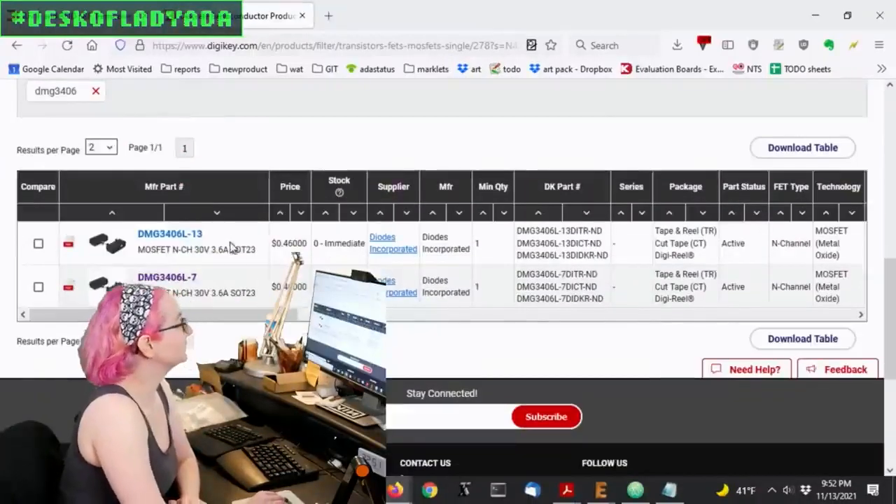
{"action": "scroll", "scroll_direction": "down", "scroll_amount": 3}
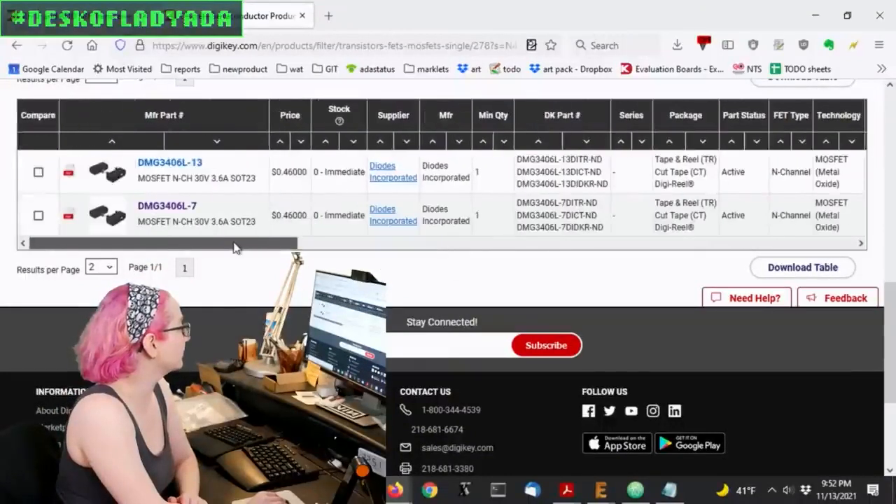
{"action": "left_click", "coordinate": [167, 204]}
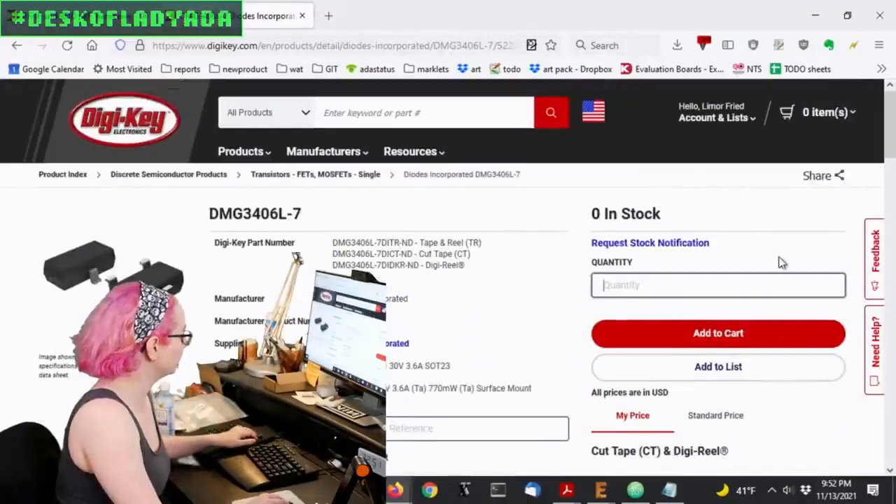
Step: Enter quantity 6666 on the DMG3406L-7 page to get the $421.92 price breakdown
{"action": "type", "text": "6666"}
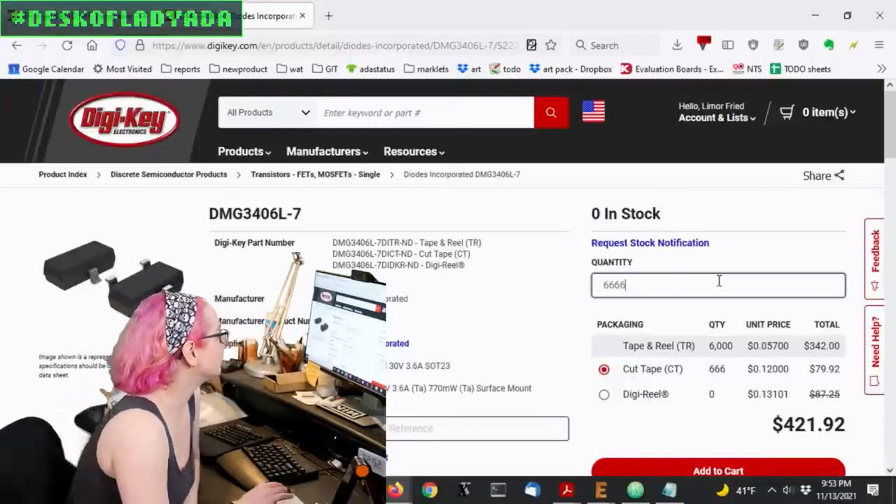
{"action": "scroll", "scroll_direction": "down", "scroll_amount": 3}
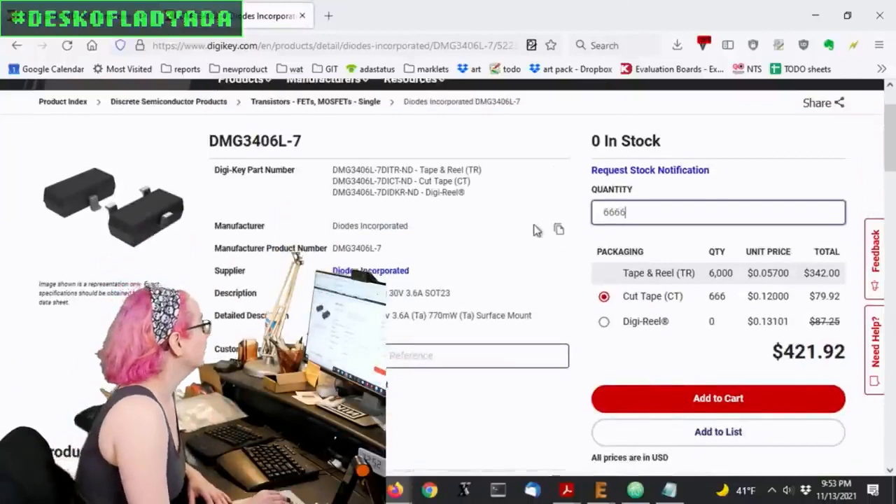
Step: Require N-Channel FET type in the DMG3406L-7 similar-parts criteria, narrowing to 345 parts
{"action": "scroll", "scroll_direction": "down", "scroll_amount": 3}
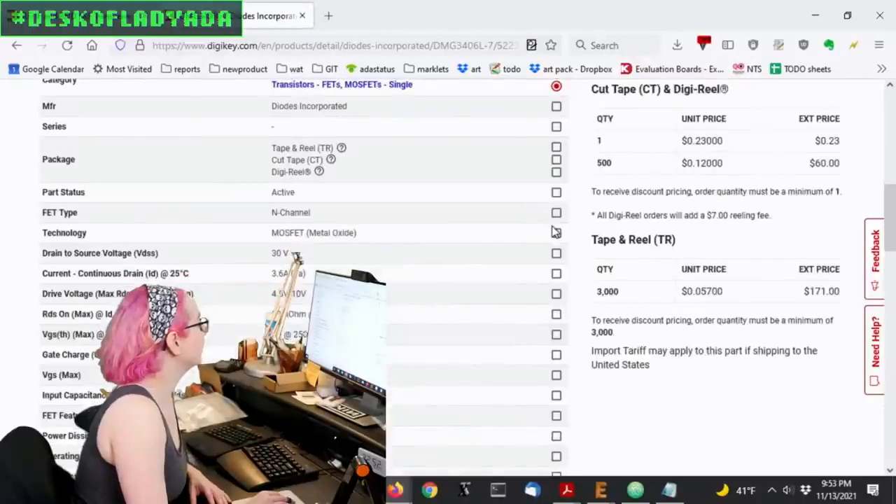
{"action": "scroll", "scroll_direction": "up", "scroll_amount": 3}
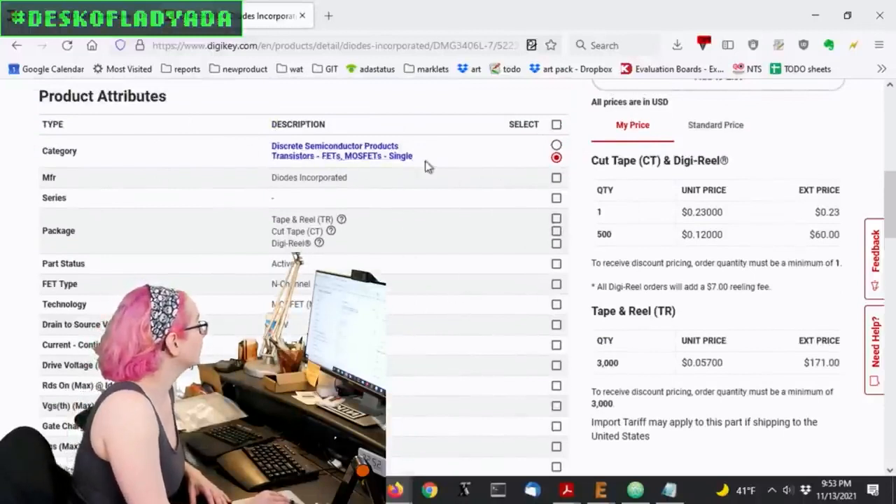
{"action": "scroll", "scroll_direction": "down", "scroll_amount": 3}
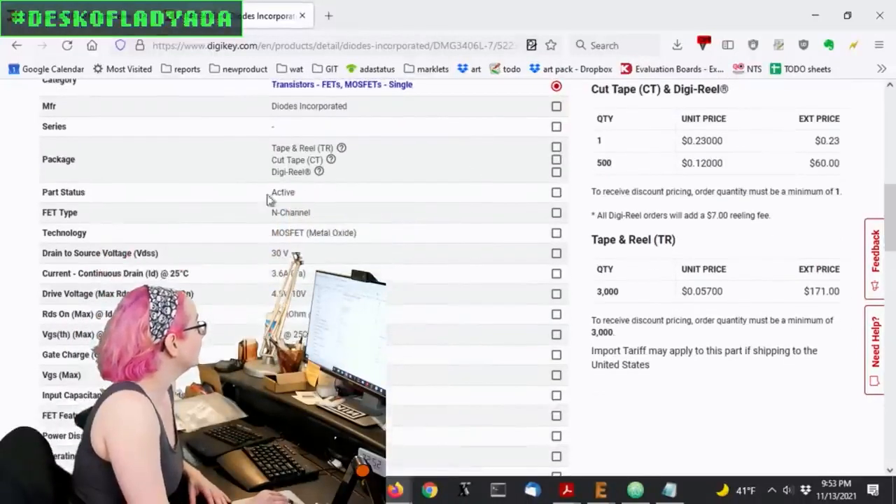
{"action": "left_click", "coordinate": [557, 213]}
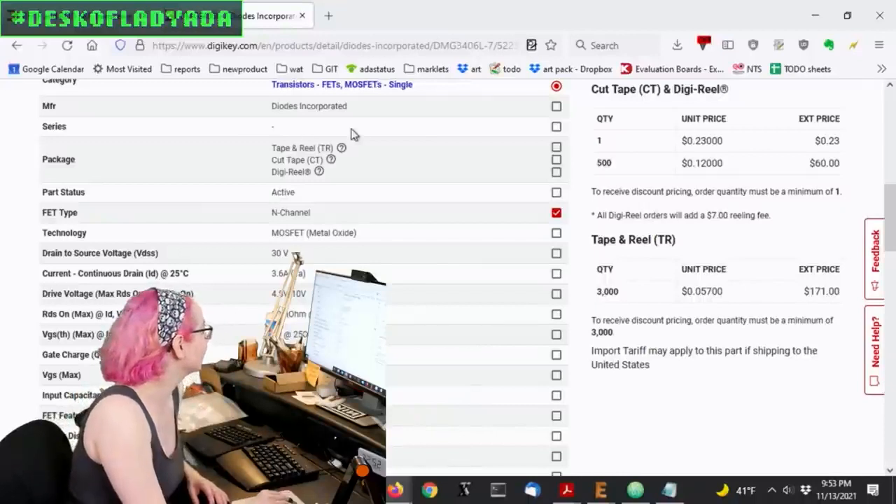
{"action": "scroll", "scroll_direction": "down", "scroll_amount": 3}
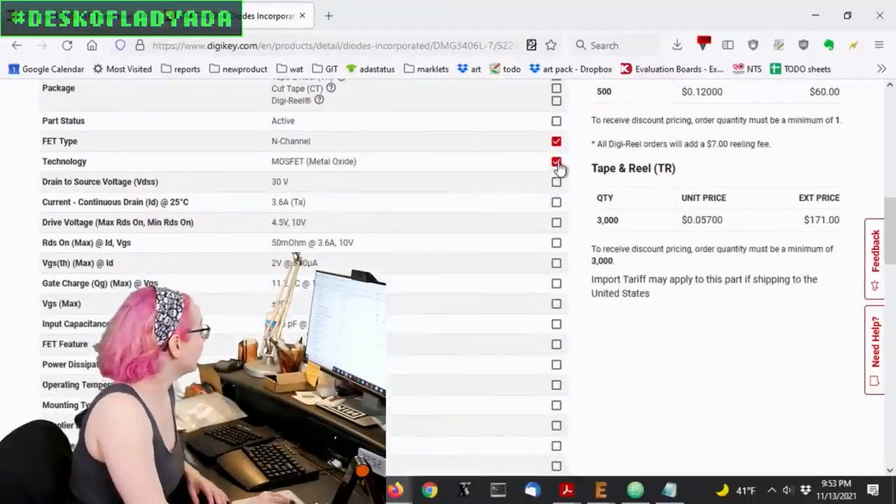
{"action": "scroll", "scroll_direction": "down", "scroll_amount": 3}
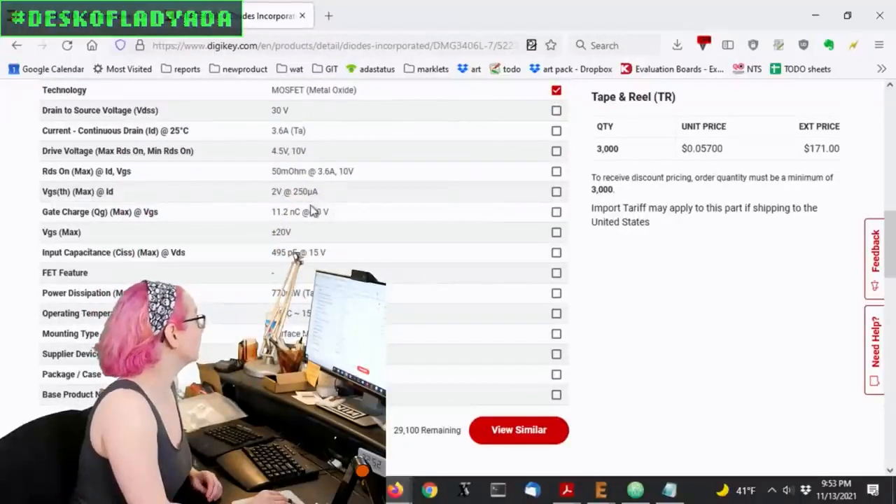
{"action": "mouse_move", "coordinate": [451, 204]}
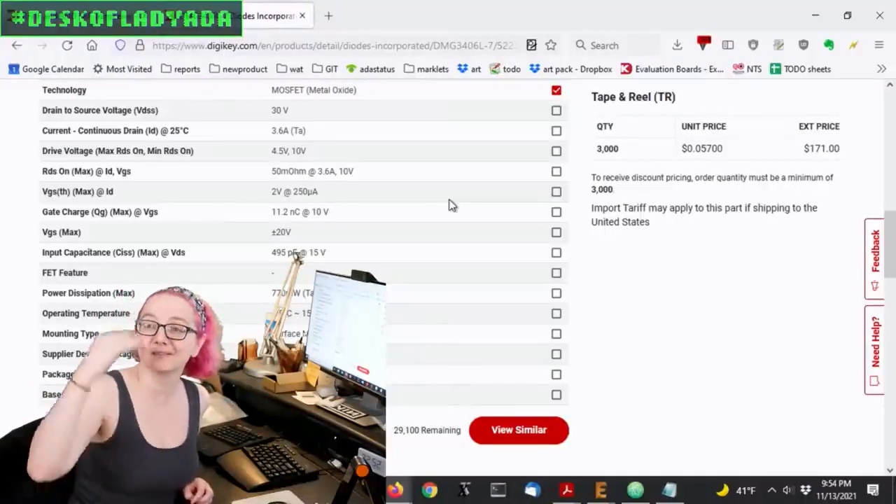
{"action": "scroll", "scroll_direction": "down", "scroll_amount": 3}
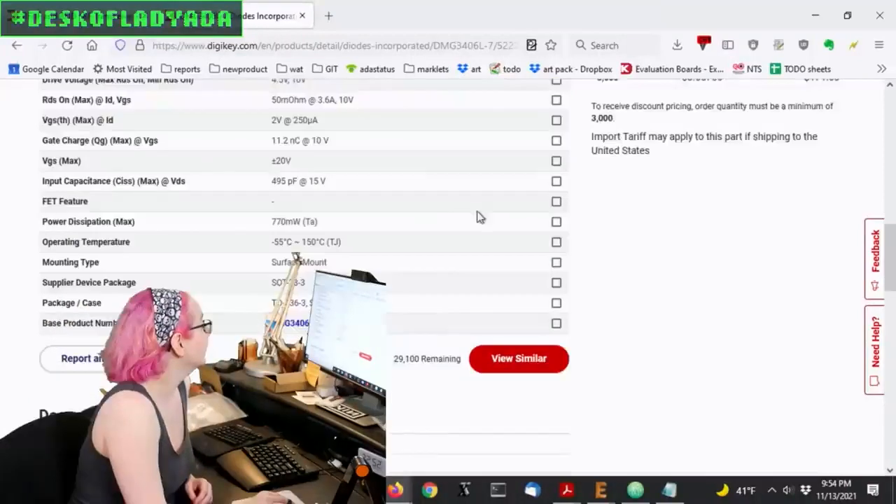
{"action": "scroll", "scroll_direction": "down", "scroll_amount": 3}
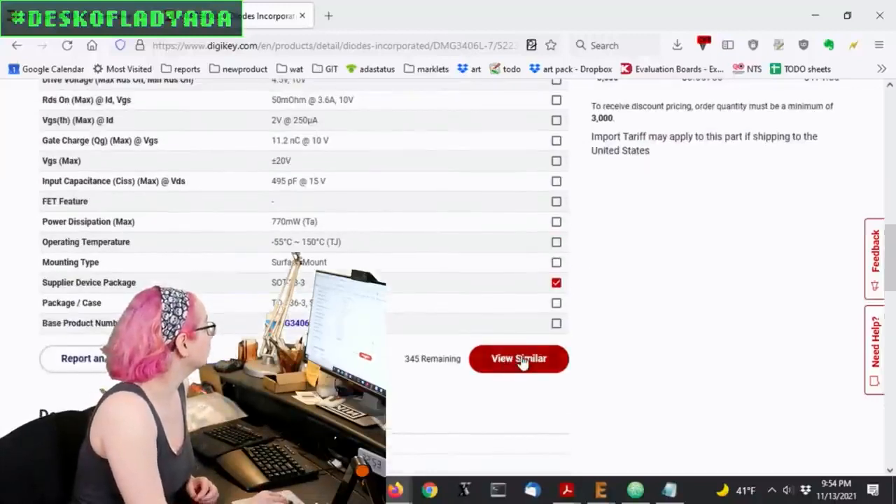
Step: List parts similar to DMG3406L-7 restricted to in-stock items, leaving 51 results
{"action": "left_click", "coordinate": [517, 358]}
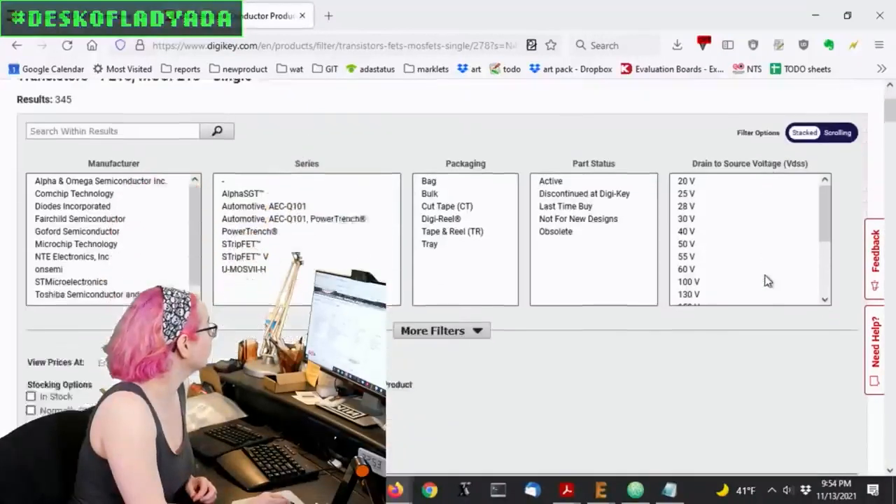
{"action": "scroll", "scroll_direction": "down", "scroll_amount": 3}
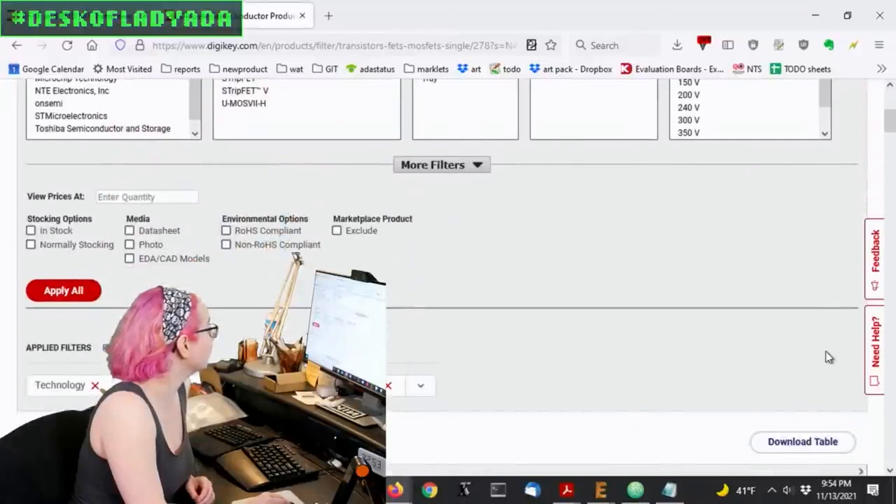
{"action": "scroll", "scroll_direction": "down", "scroll_amount": 3}
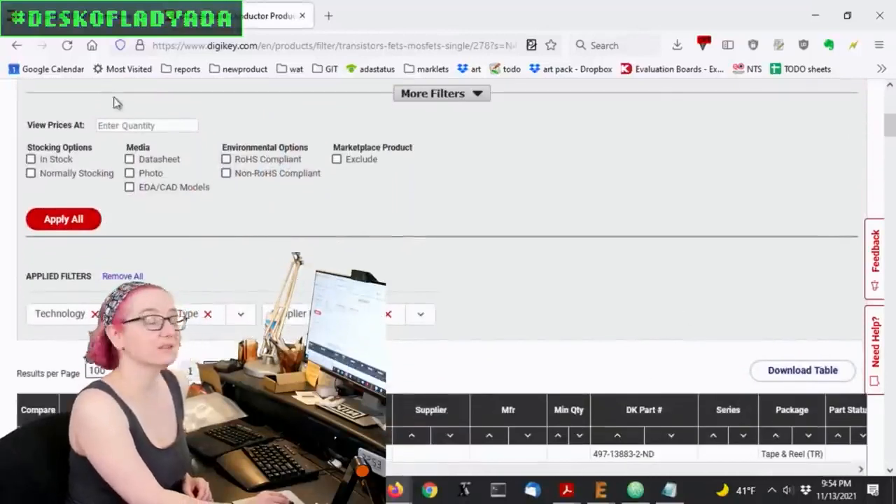
{"action": "left_click", "coordinate": [31, 159]}
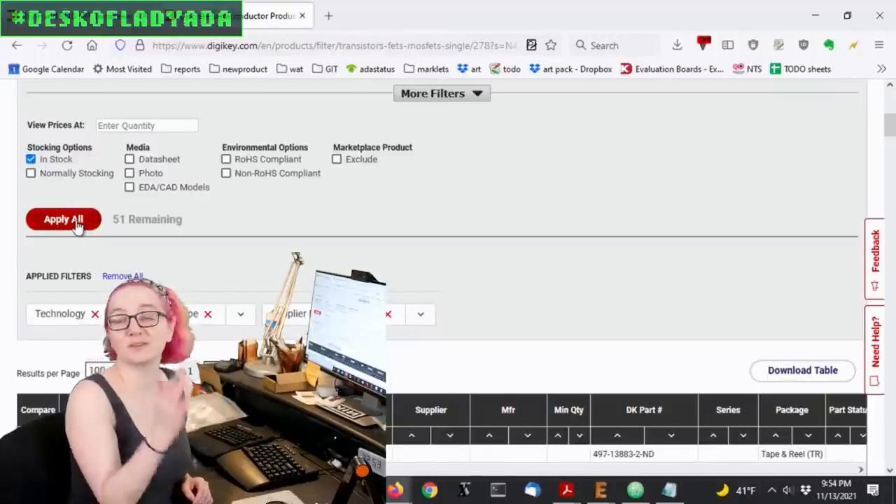
{"action": "left_click", "coordinate": [63, 218]}
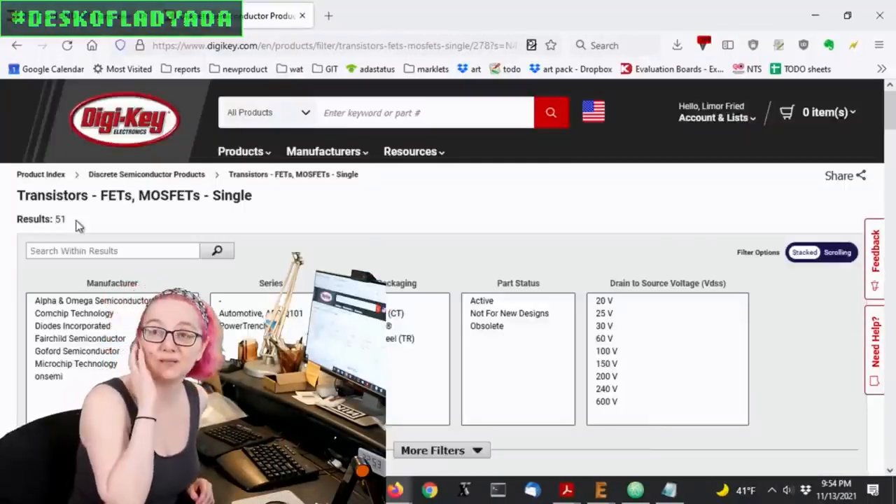
Step: Expand the additional parameter filters to reach continuous drain current ratings
{"action": "scroll", "scroll_direction": "down", "scroll_amount": 3}
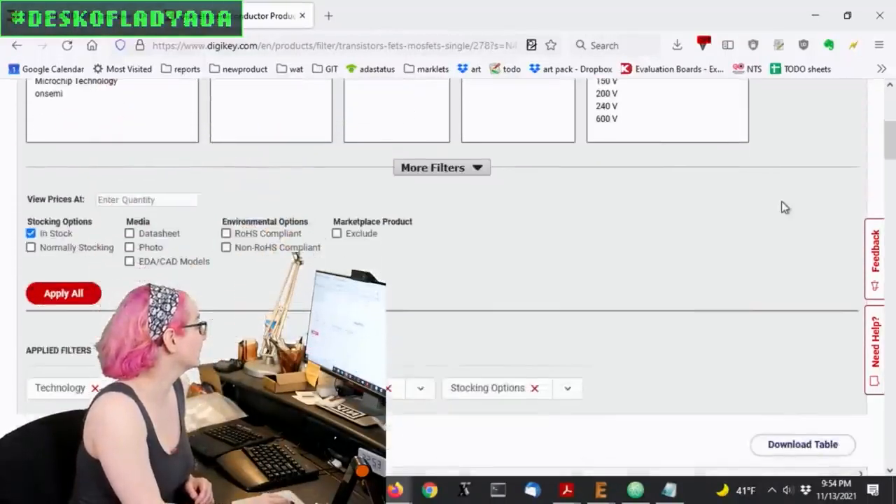
{"action": "left_click", "coordinate": [441, 168]}
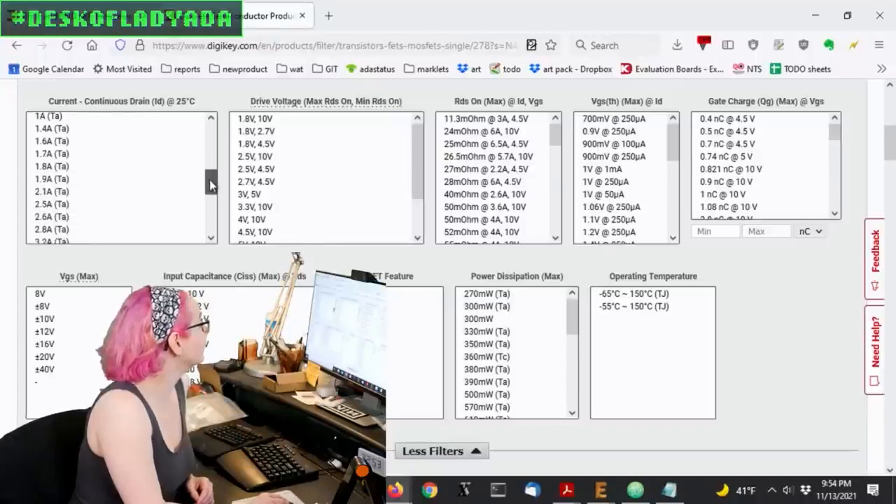
{"action": "scroll", "scroll_direction": "down", "scroll_amount": 3}
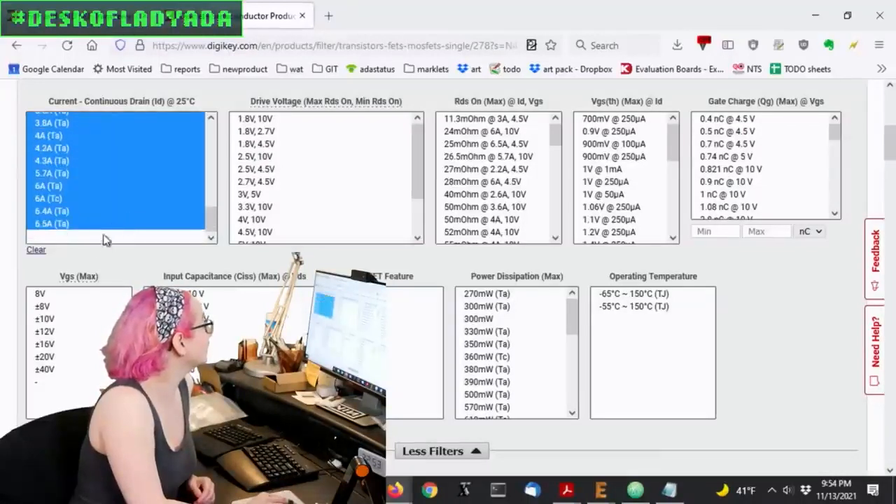
Step: Review the Current - Continuous Drain filter values around 3.4 A and above
{"action": "scroll", "scroll_direction": "up", "scroll_amount": 3}
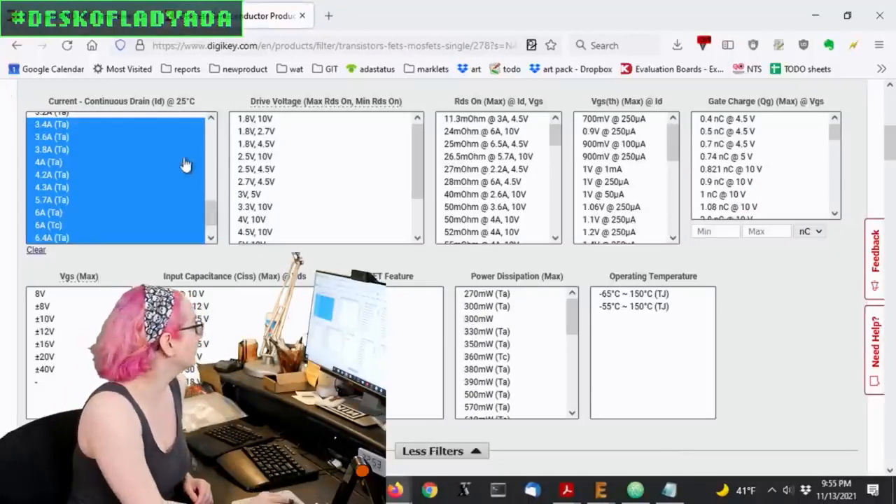
{"action": "scroll", "scroll_direction": "down", "scroll_amount": 3}
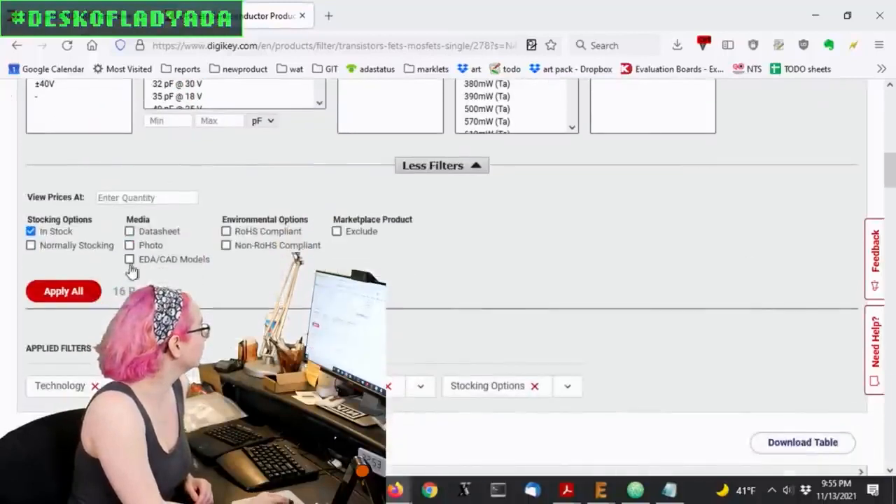
{"action": "scroll", "scroll_direction": "up", "scroll_amount": 3}
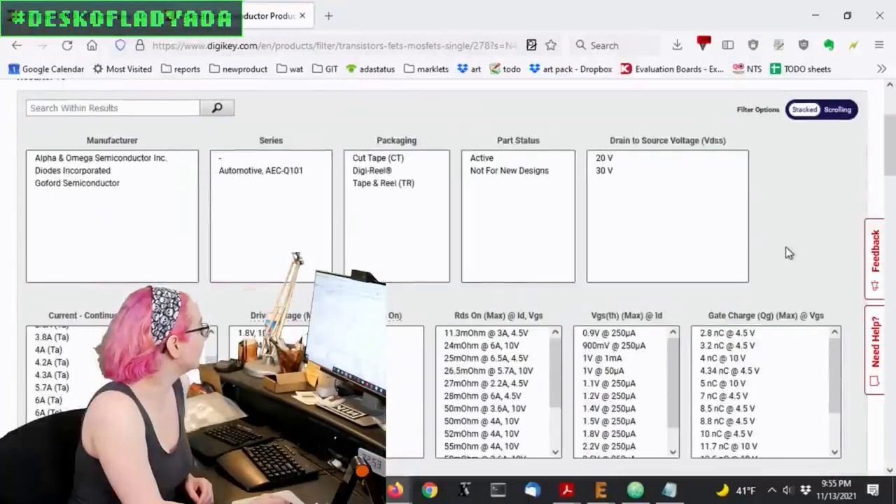
Step: Review the Rds On (Max) filter values up to about 58 mOhm and the 12 remaining MOSFETs
{"action": "scroll", "scroll_direction": "down", "scroll_amount": 3}
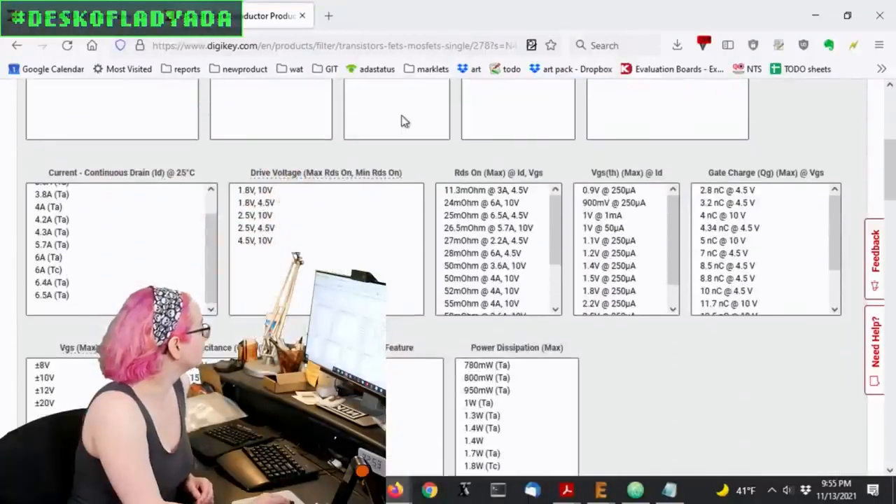
{"action": "scroll", "scroll_direction": "up", "scroll_amount": 3}
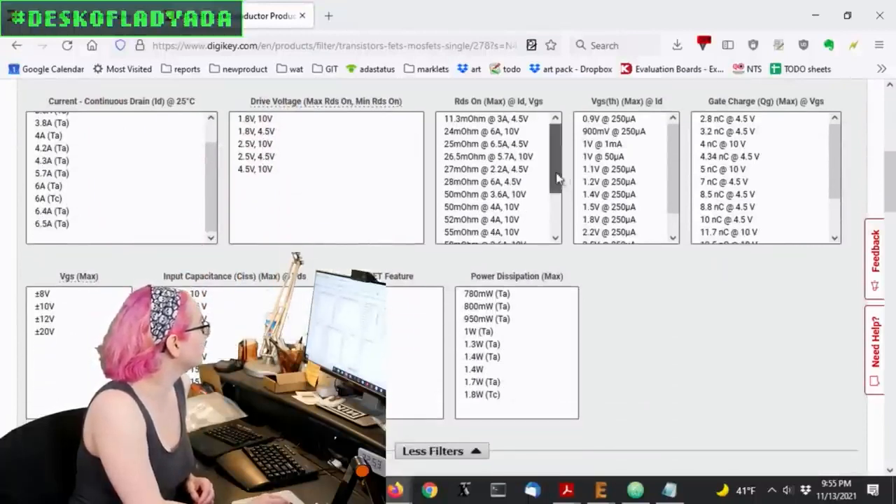
{"action": "scroll", "scroll_direction": "down", "scroll_amount": 3}
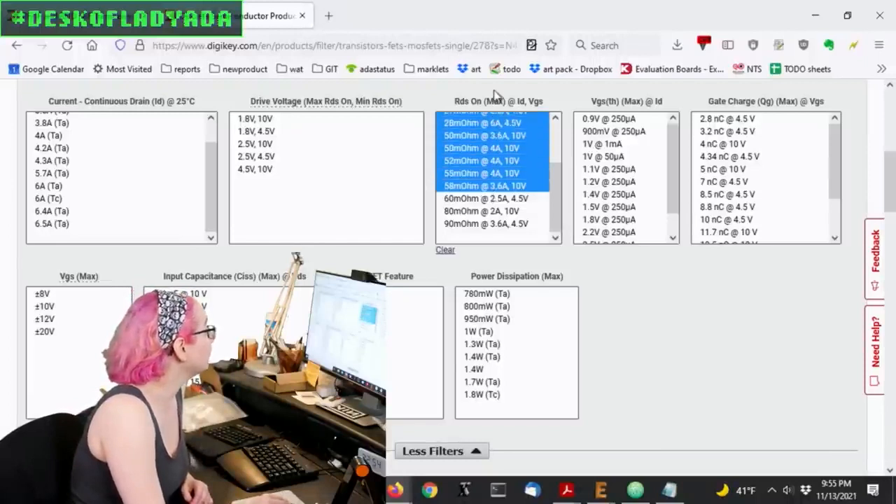
{"action": "scroll", "scroll_direction": "up", "scroll_amount": 3}
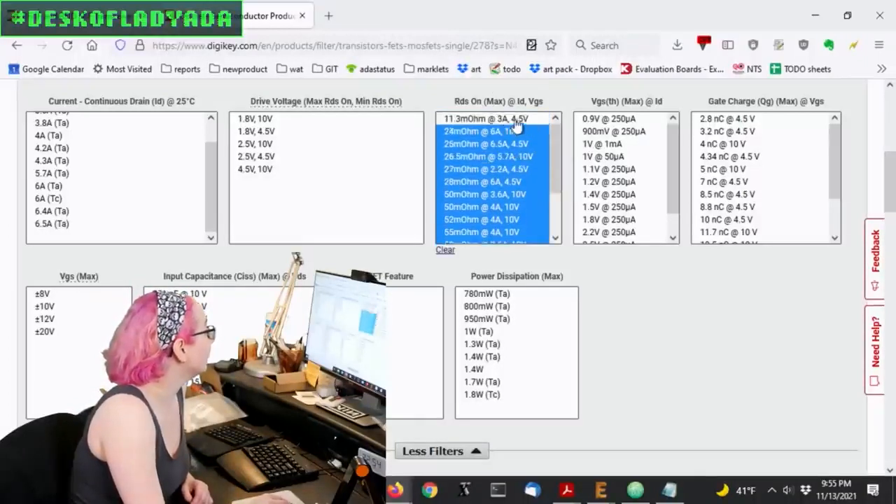
{"action": "scroll", "scroll_direction": "down", "scroll_amount": 3}
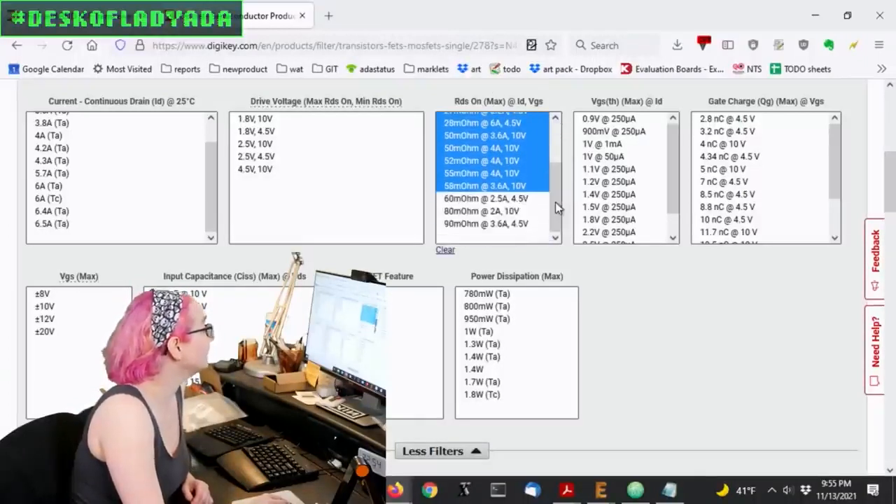
{"action": "scroll", "scroll_direction": "down", "scroll_amount": 3}
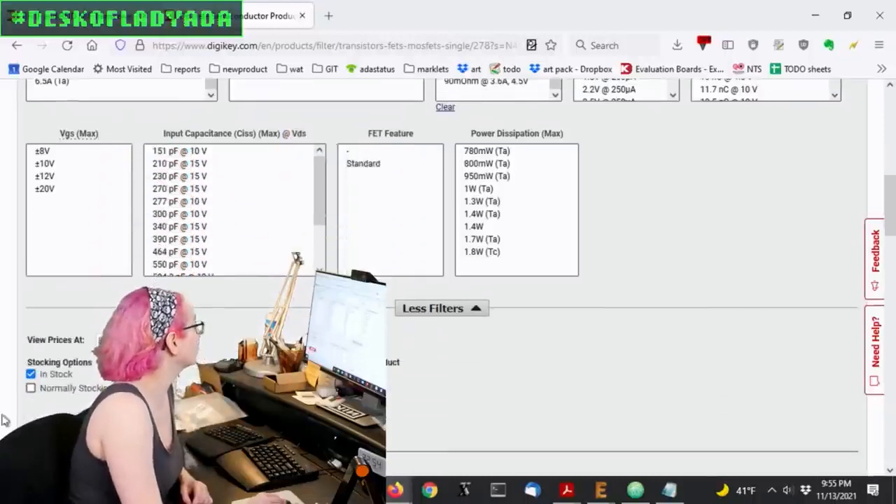
{"action": "scroll", "scroll_direction": "up", "scroll_amount": 3}
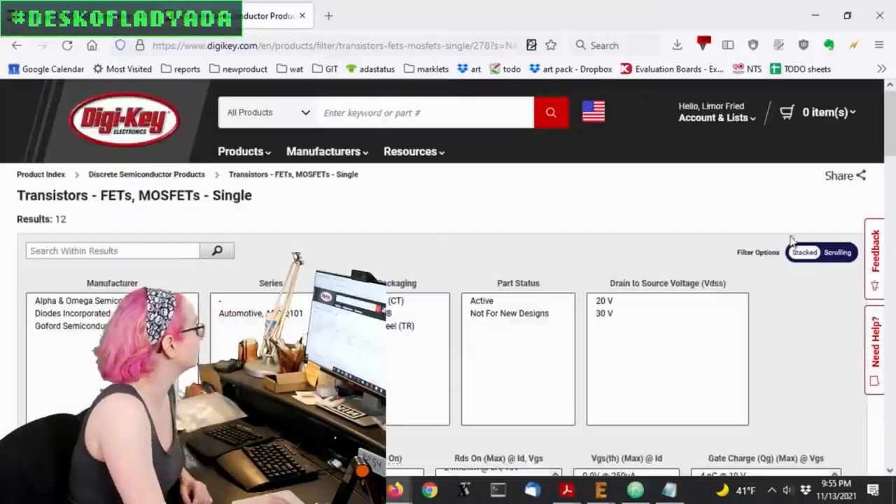
Step: Look up dmg34 on Digi-Key in a second tab and mark the DMG3406L-7's 2V @ 250µA threshold
{"action": "scroll", "scroll_direction": "down", "scroll_amount": 3}
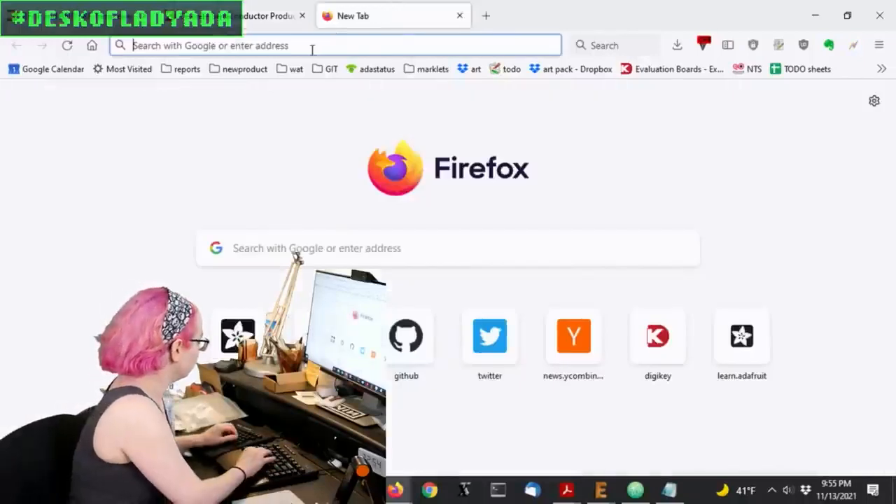
{"action": "left_click", "coordinate": [658, 336]}
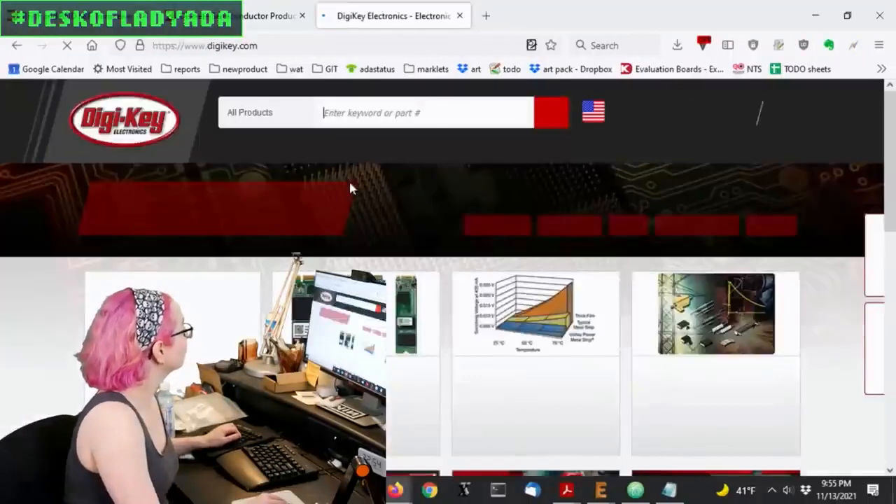
{"action": "type", "text": "dmg34"}
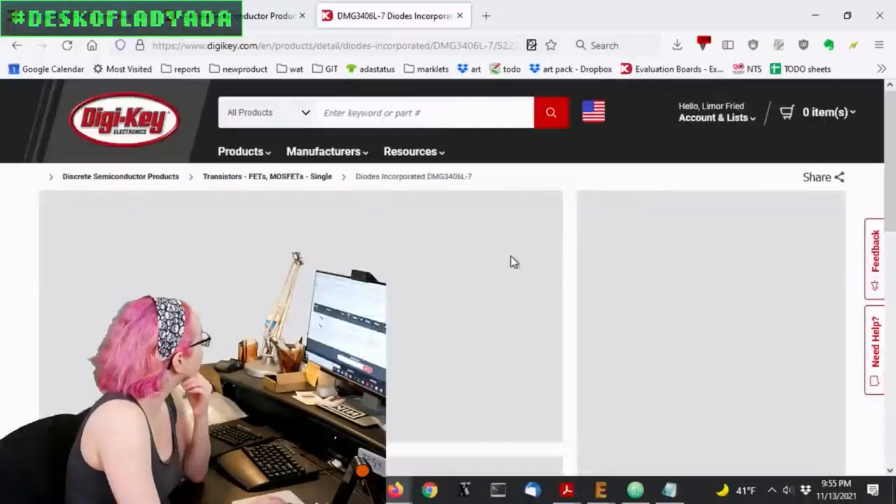
{"action": "scroll", "scroll_direction": "down", "scroll_amount": 3}
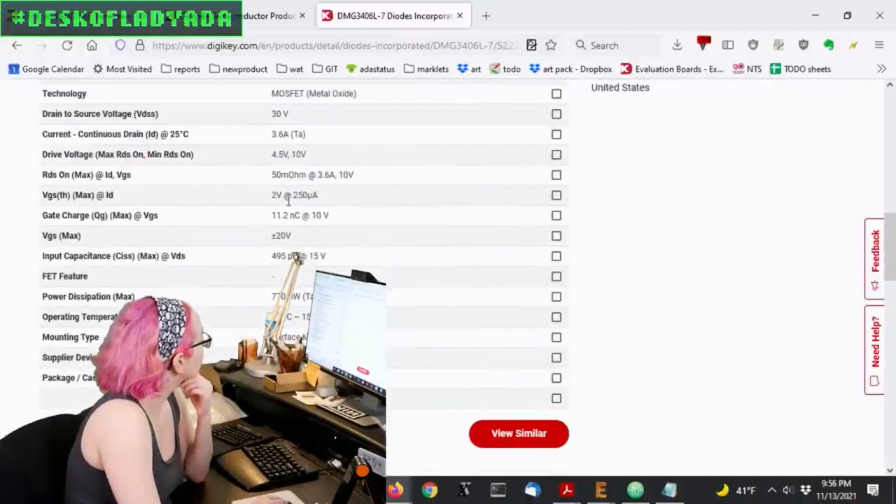
{"action": "double_click", "coordinate": [294, 195]}
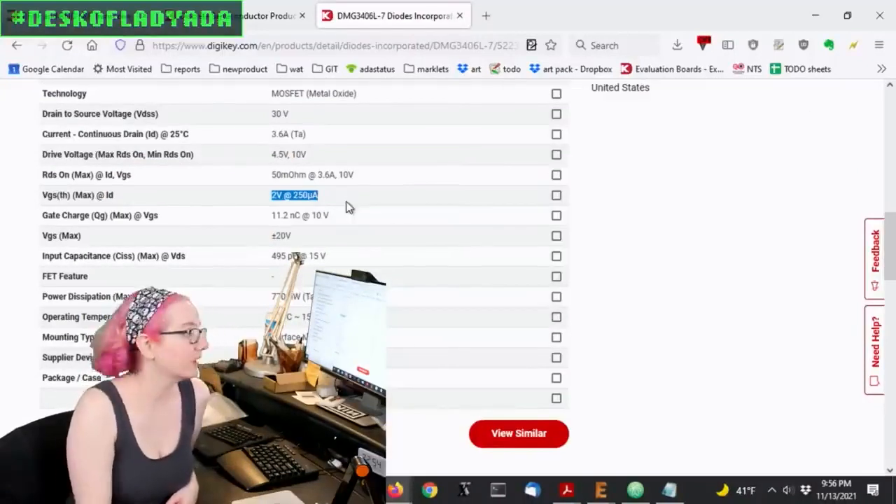
{"action": "left_click", "coordinate": [517, 433]}
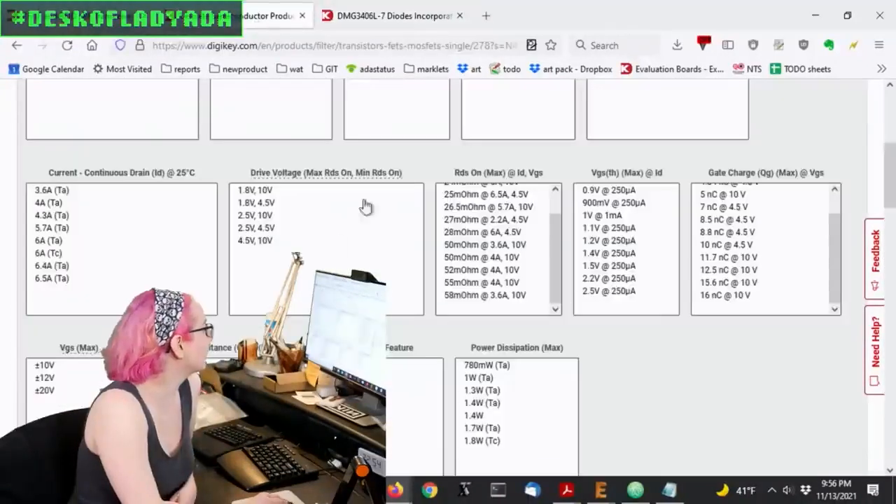
{"action": "scroll", "scroll_direction": "down", "scroll_amount": 3}
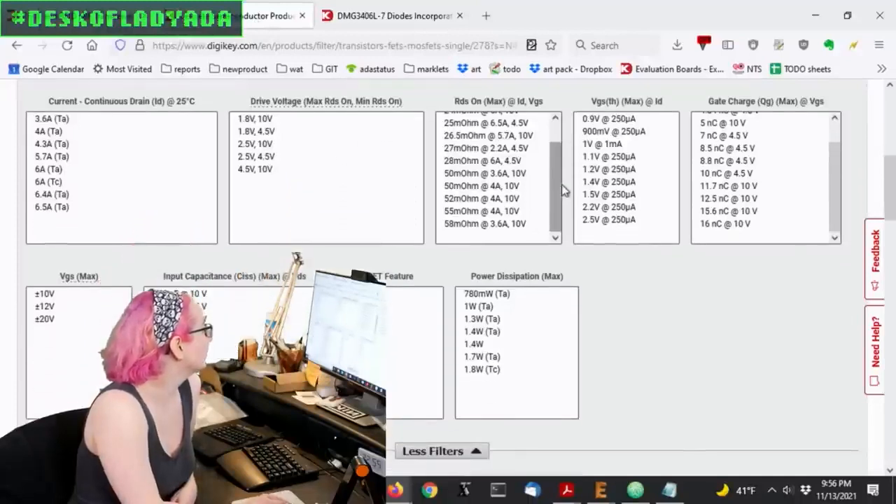
{"action": "mouse_move", "coordinate": [748, 286]}
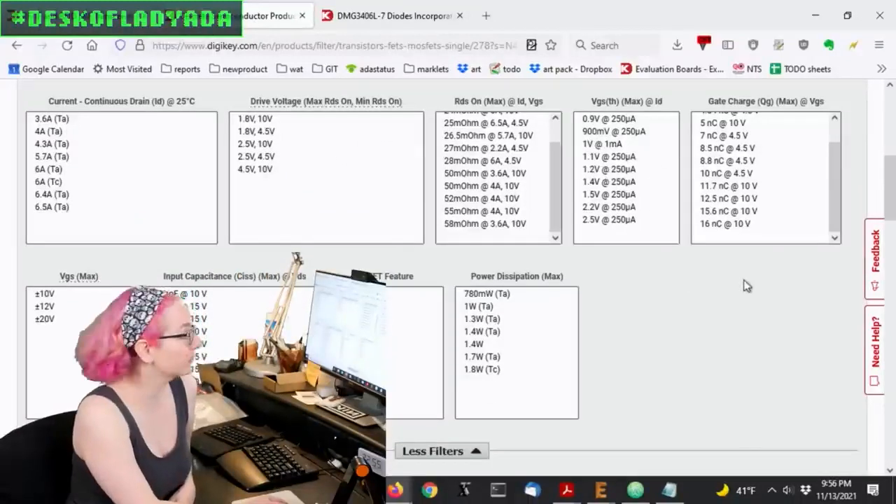
{"action": "scroll", "scroll_direction": "down", "scroll_amount": 3}
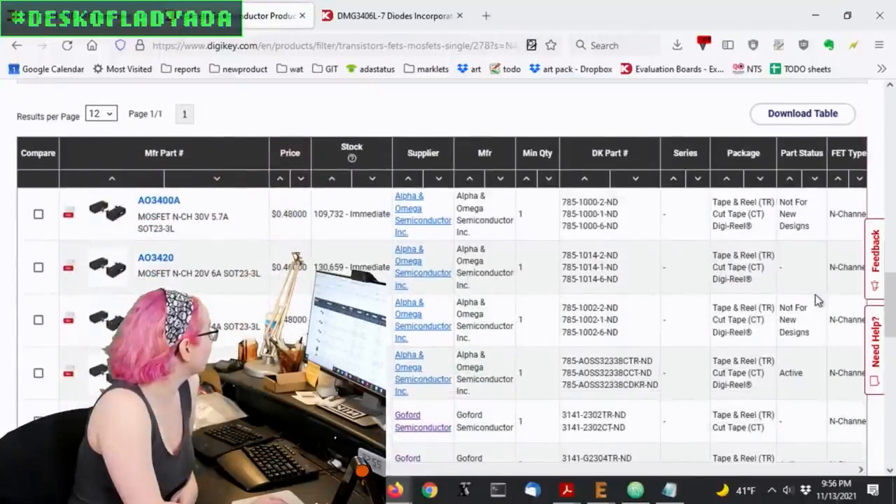
{"action": "scroll", "scroll_direction": "down", "scroll_amount": 3}
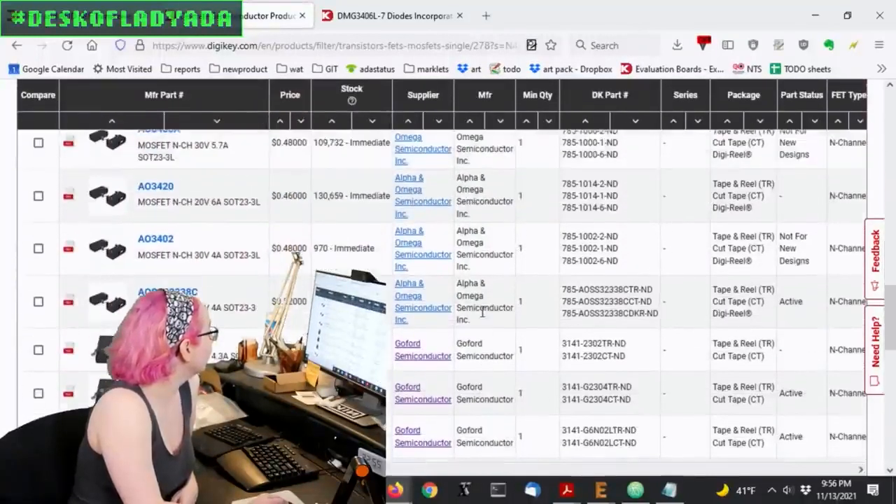
{"action": "scroll", "scroll_direction": "down", "scroll_amount": 3}
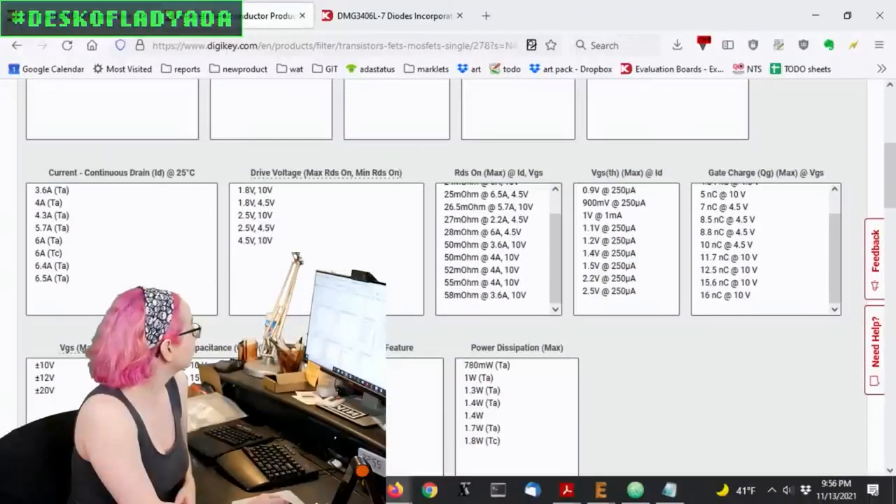
{"action": "scroll", "scroll_direction": "down", "scroll_amount": 3}
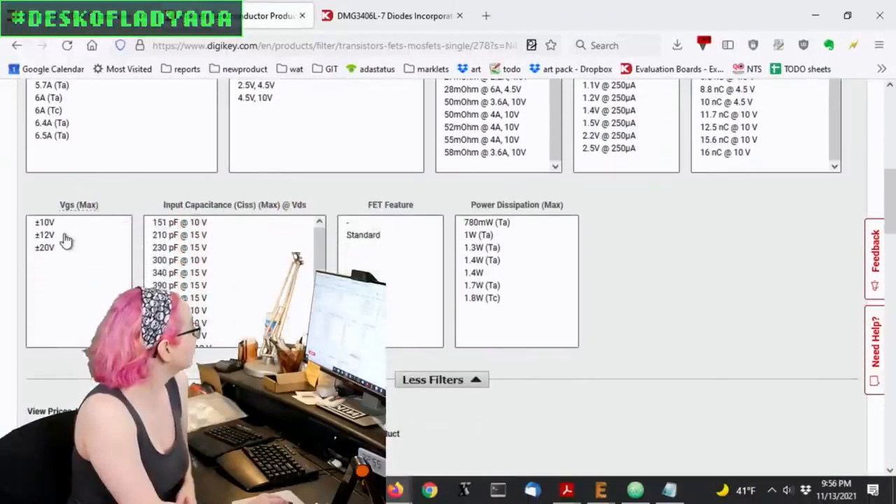
{"action": "scroll", "scroll_direction": "up", "scroll_amount": 3}
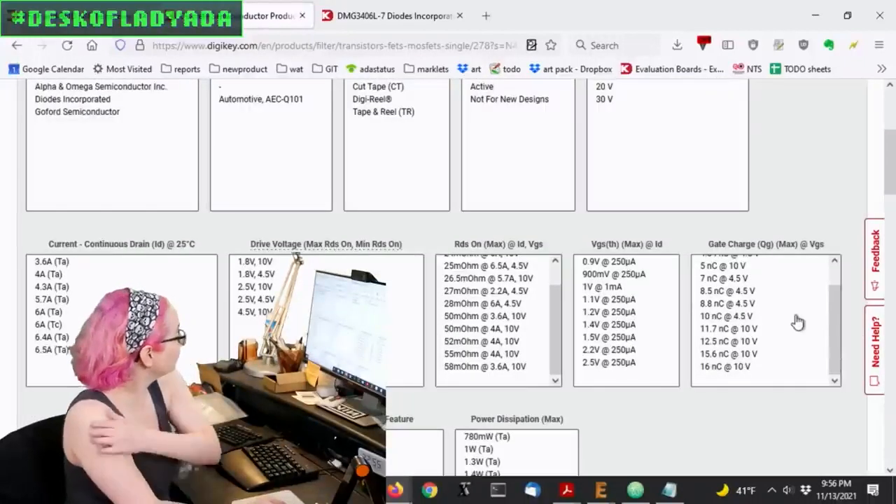
{"action": "scroll", "scroll_direction": "up", "scroll_amount": 3}
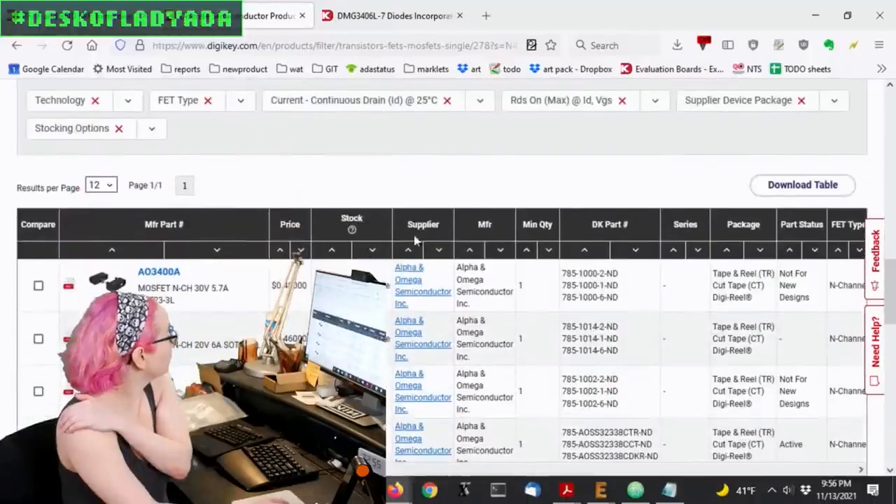
Step: Review the 12 in-stock MOSFET results ordered by stock quantity, DMN2041L-7 first
{"action": "scroll", "scroll_direction": "up", "scroll_amount": 3}
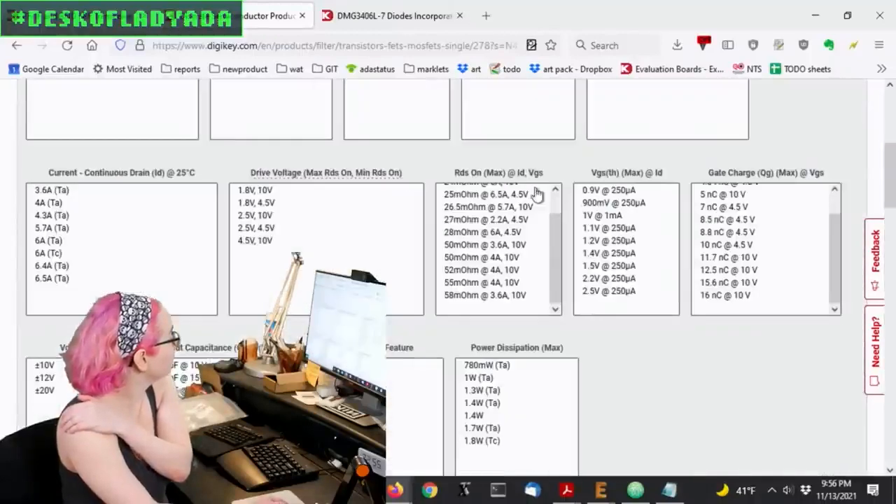
{"action": "scroll", "scroll_direction": "up", "scroll_amount": 3}
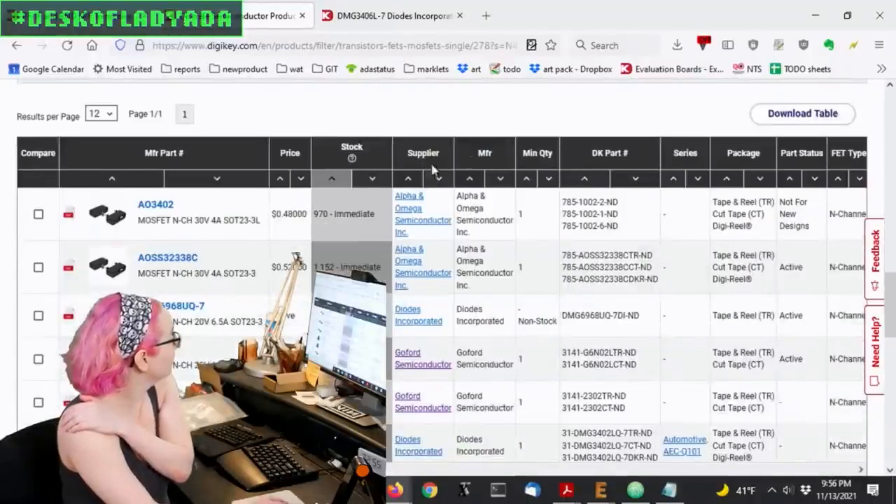
{"action": "scroll", "scroll_direction": "up", "scroll_amount": 3}
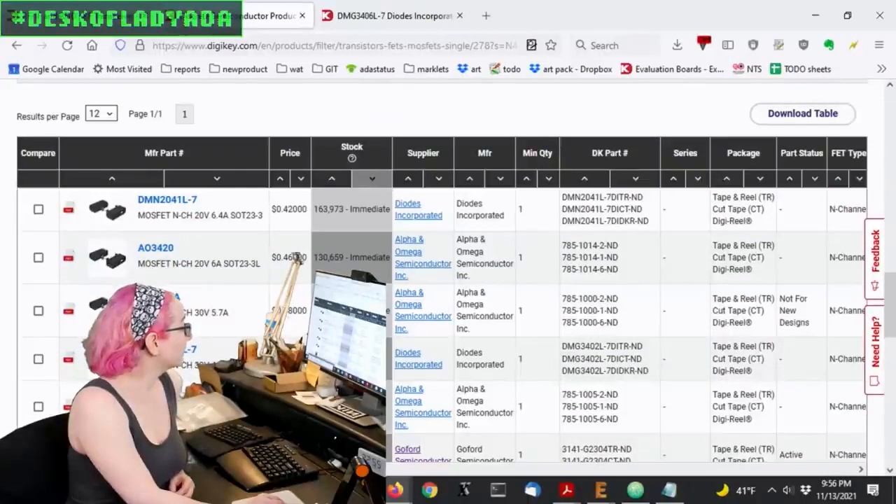
{"action": "scroll", "scroll_direction": "down", "scroll_amount": 3}
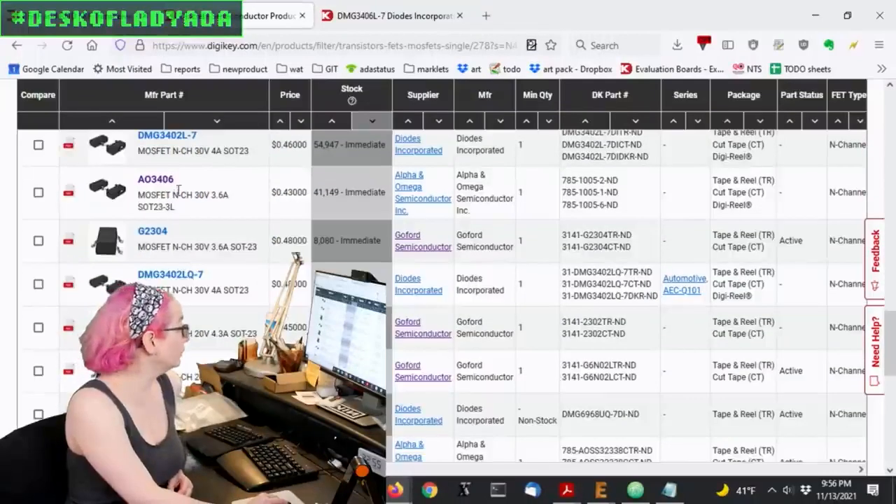
{"action": "scroll", "scroll_direction": "up", "scroll_amount": 3}
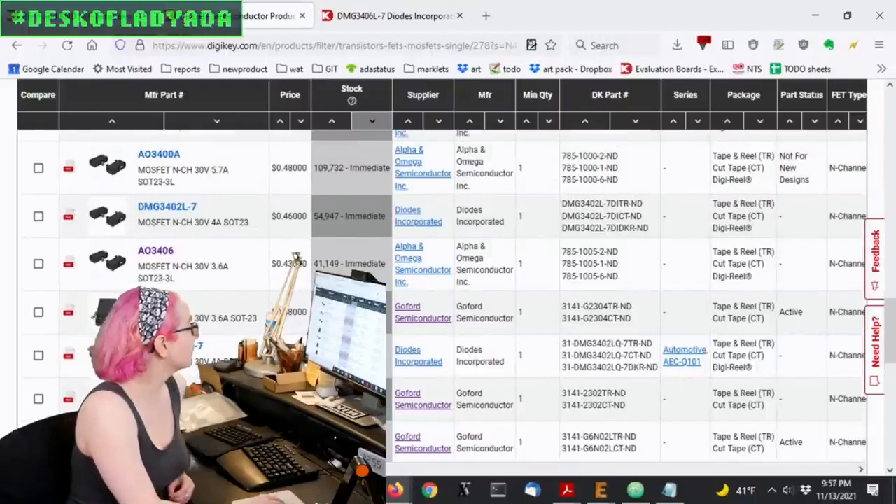
Step: Compare the results' specs sideways, marking the 4A current rating and the AO3406 part
{"action": "scroll", "scroll_direction": "right", "scroll_amount": 3}
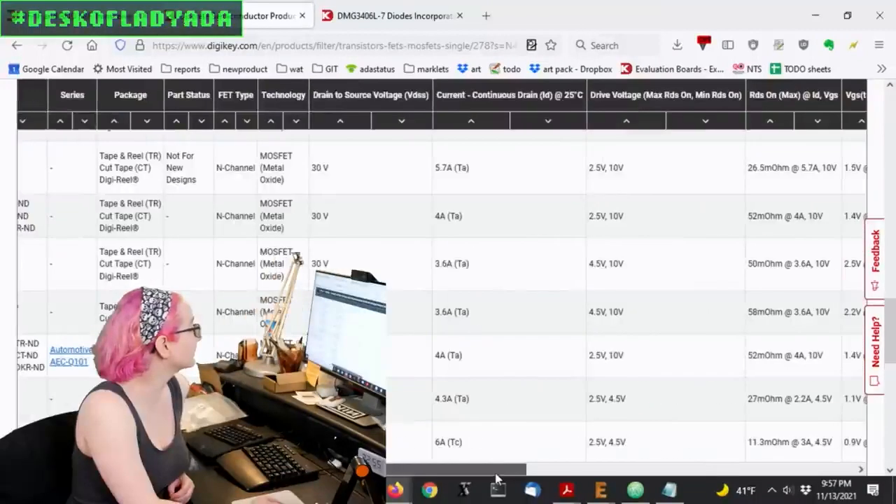
{"action": "double_click", "coordinate": [448, 215]}
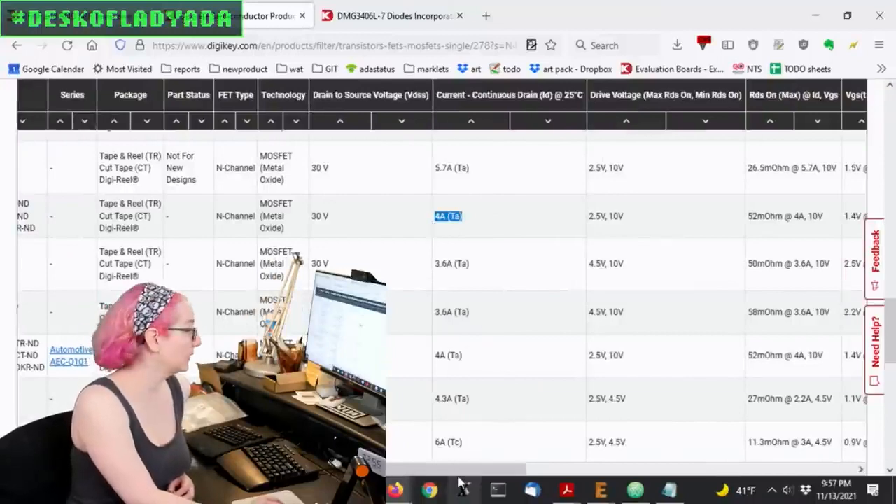
{"action": "scroll", "scroll_direction": "right", "scroll_amount": 3}
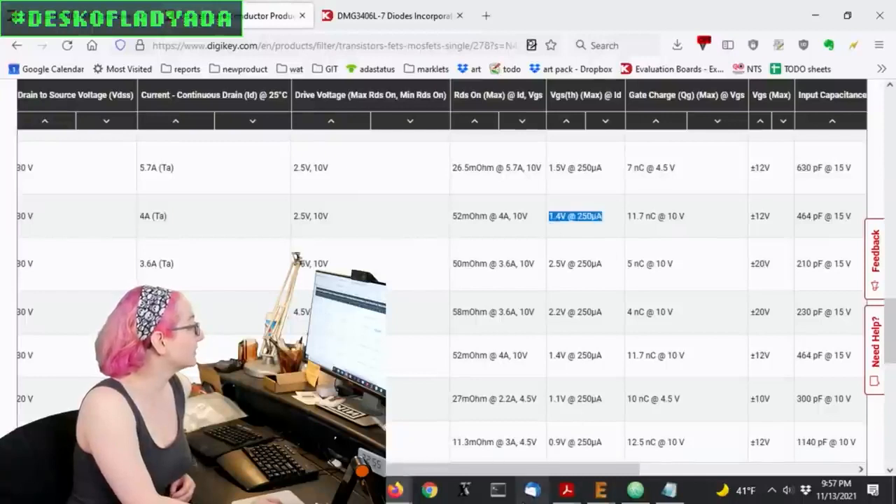
{"action": "scroll", "scroll_direction": "left", "scroll_amount": 3}
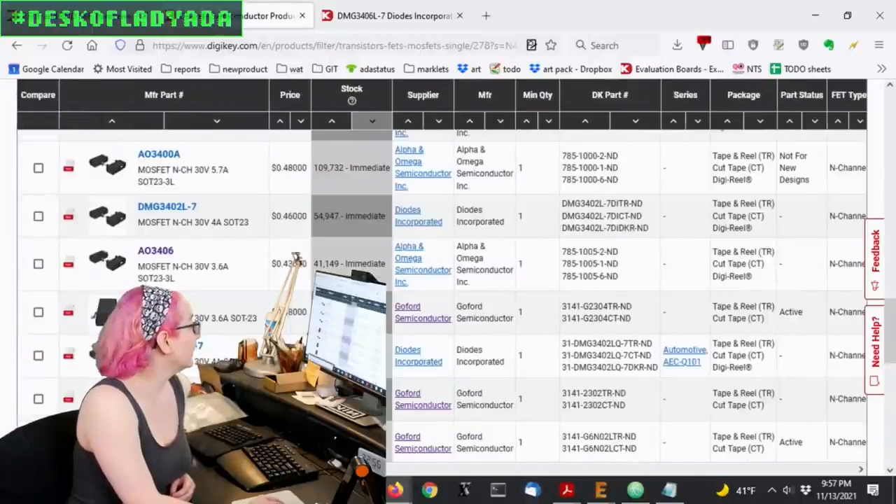
{"action": "double_click", "coordinate": [155, 249]}
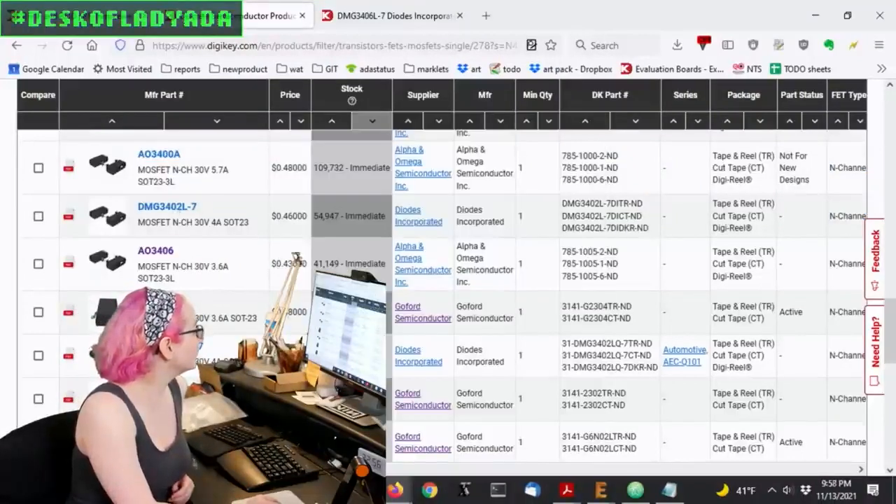
Step: Review the AO3406 product page showing 41,149 in stock
{"action": "scroll", "scroll_direction": "right", "scroll_amount": 3}
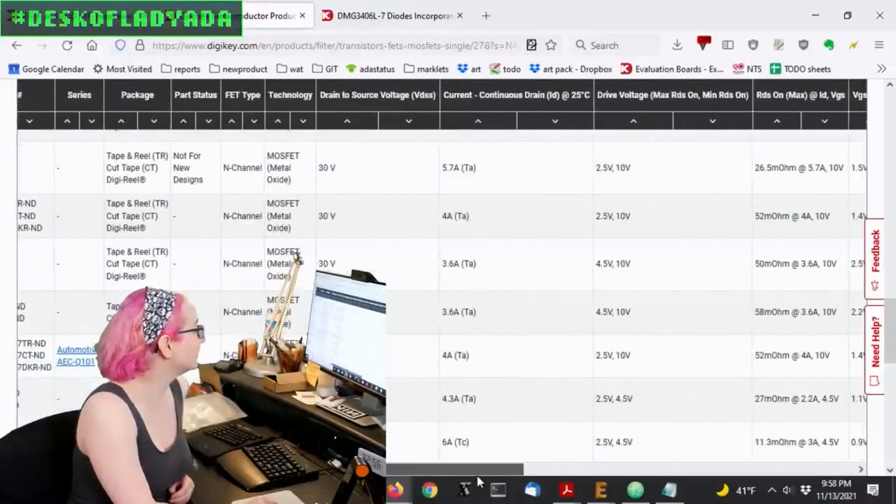
{"action": "scroll", "scroll_direction": "right", "scroll_amount": 3}
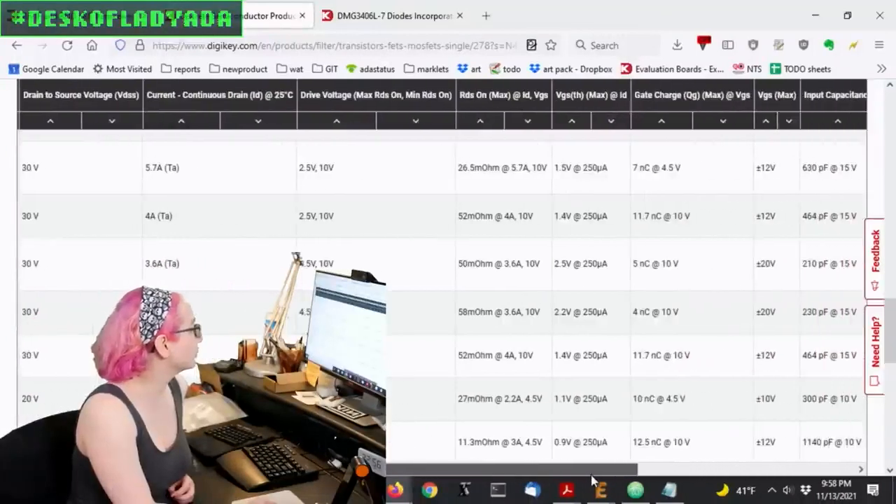
{"action": "scroll", "scroll_direction": "right", "scroll_amount": 3}
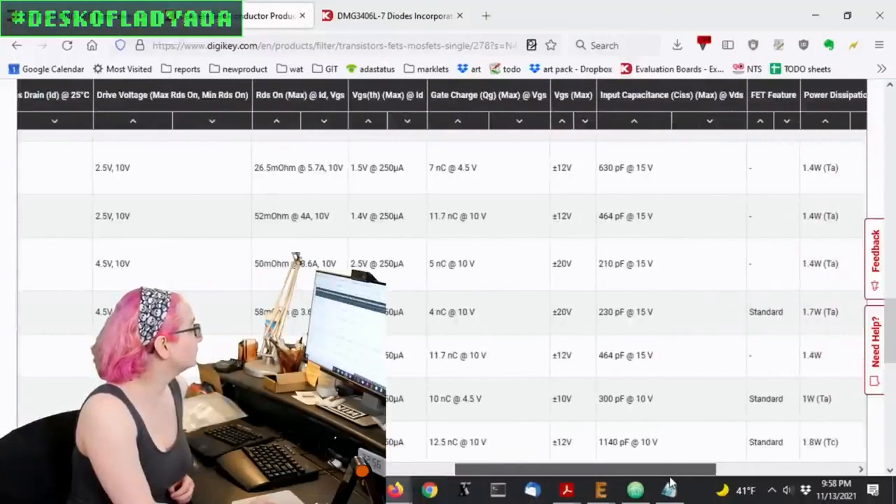
{"action": "scroll", "scroll_direction": "right", "scroll_amount": 3}
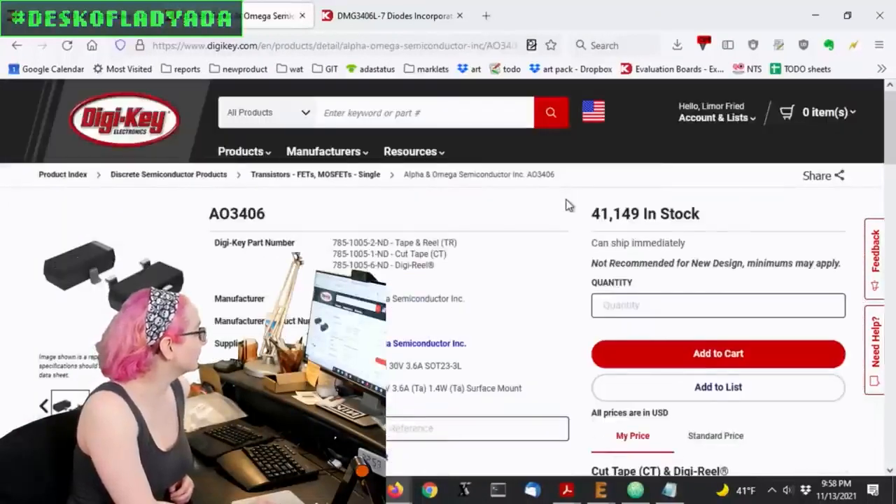
{"action": "scroll", "scroll_direction": "down", "scroll_amount": 3}
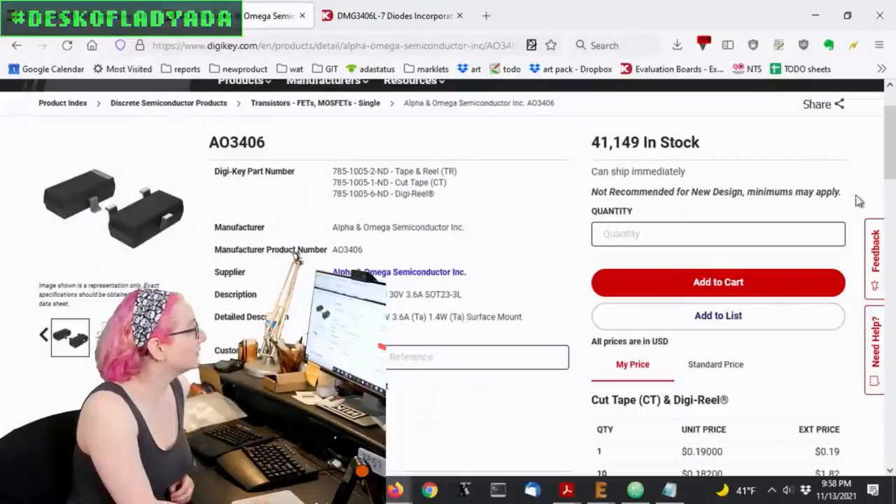